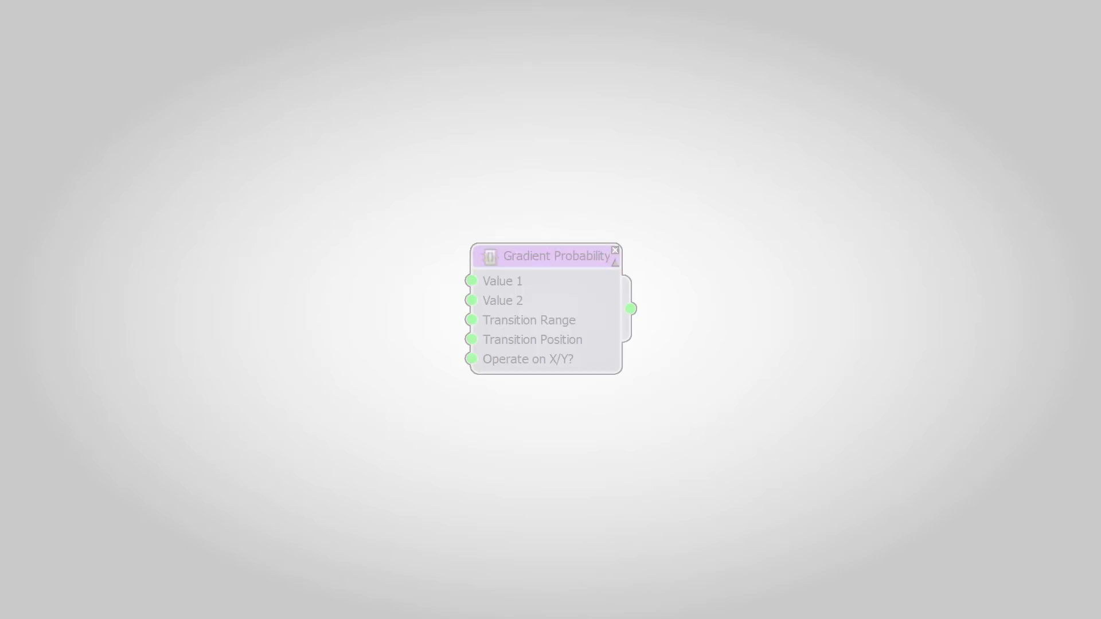
Select RC_Start, close the Slate Material Editor and open its style graph in the Style Editor
left_click(548, 257)
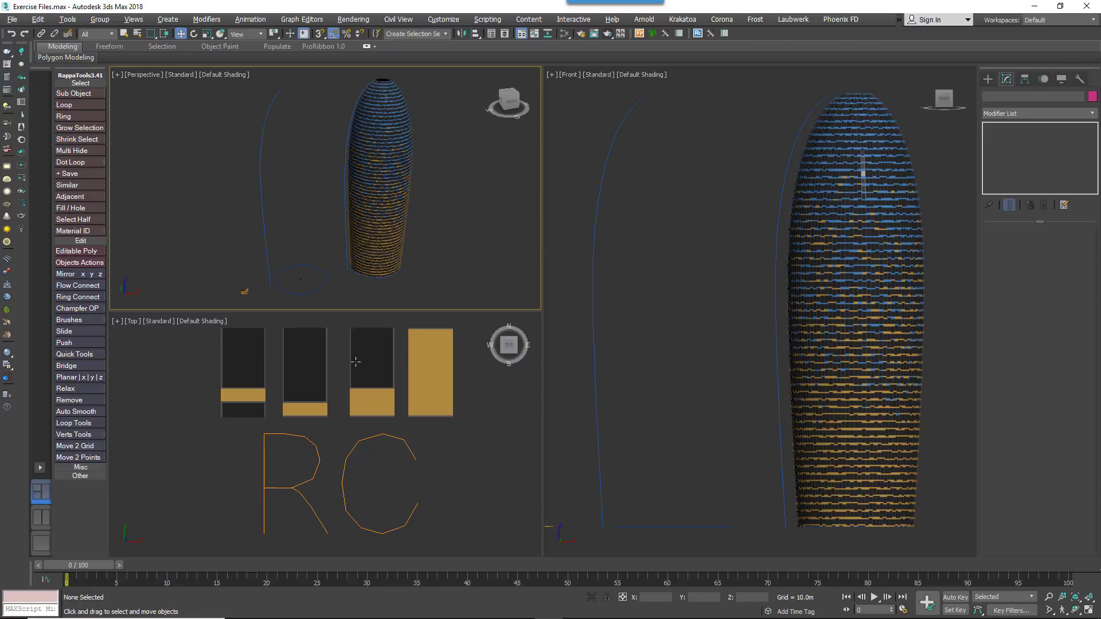
mouse_move(298, 294)
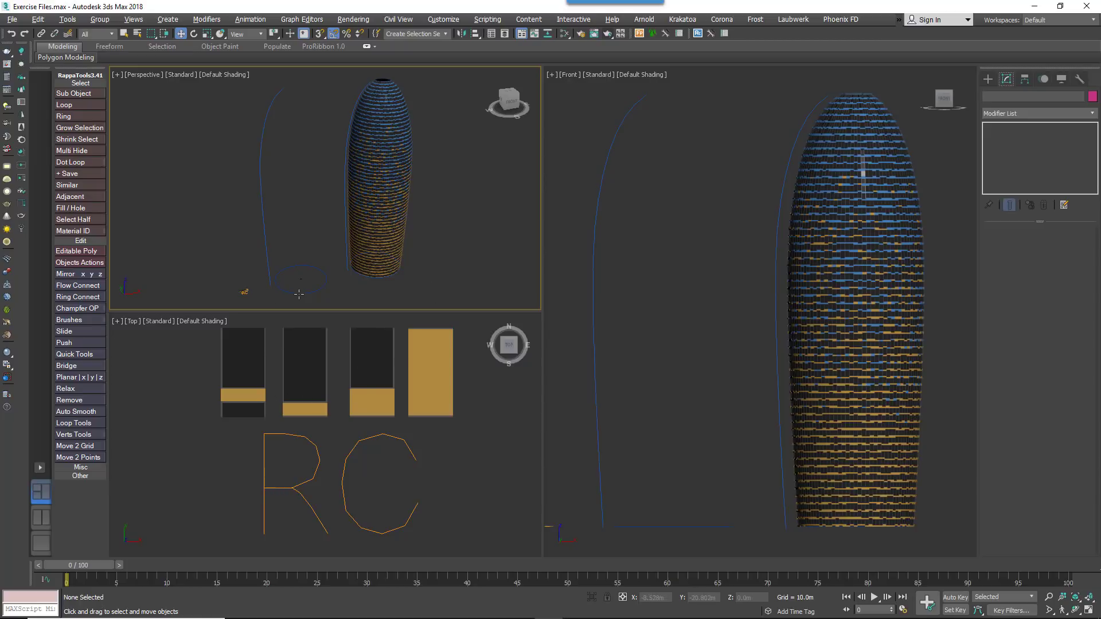
left_click(300, 279)
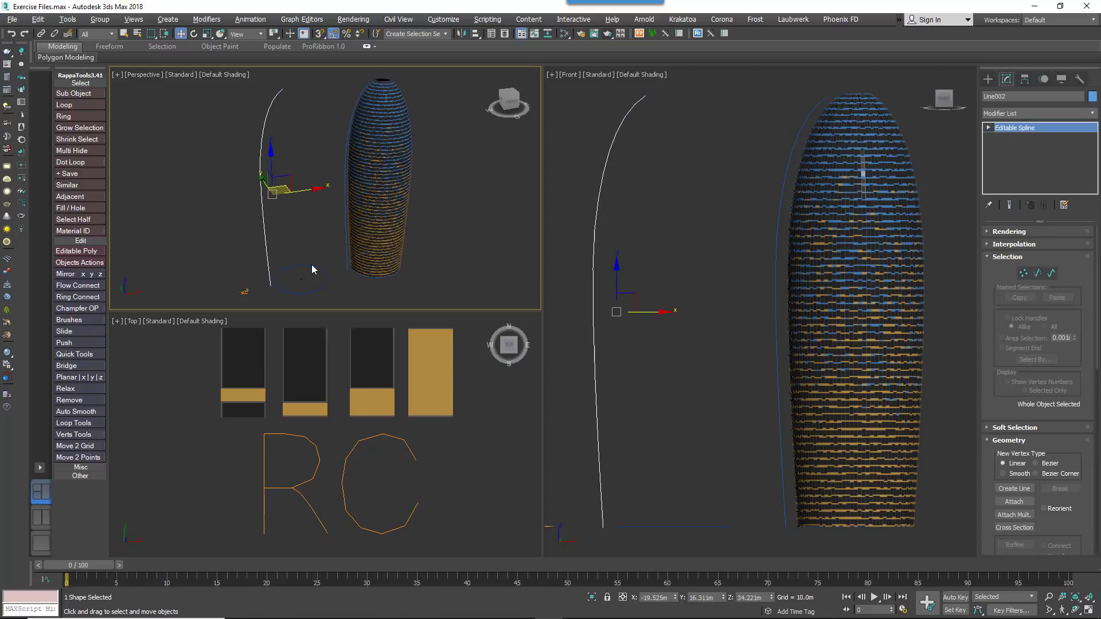
mouse_move(346, 292)
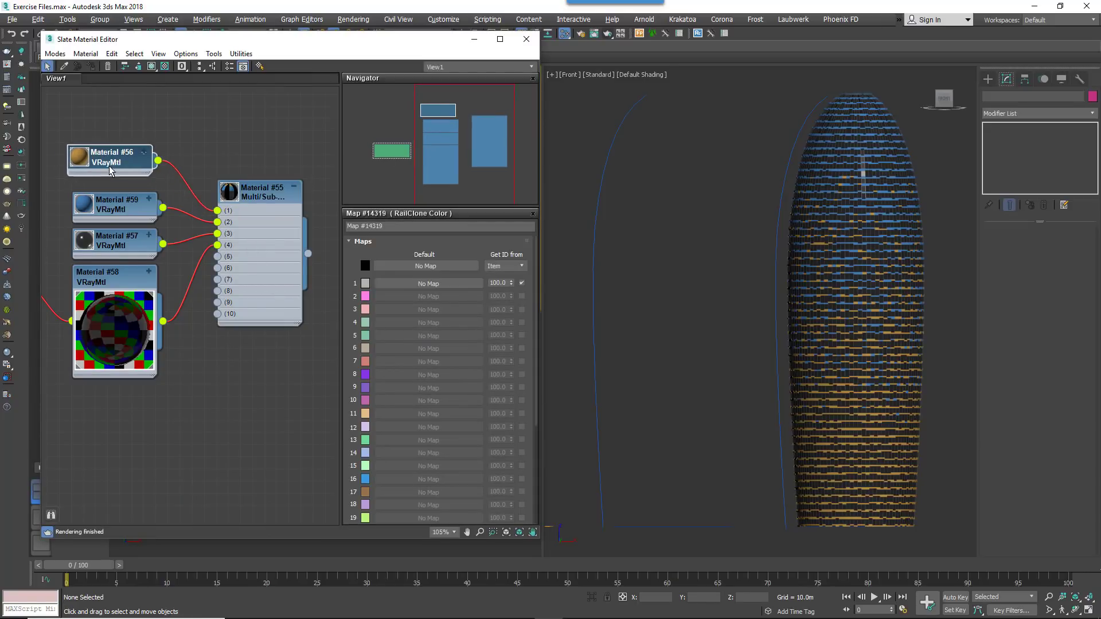
left_click(116, 203)
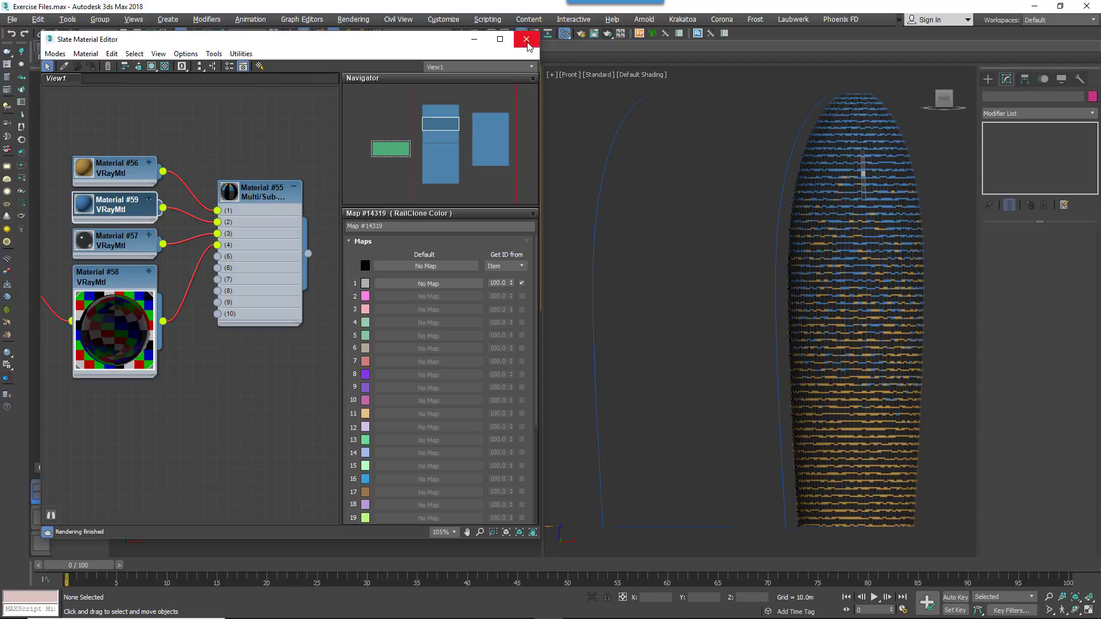
left_click(526, 39)
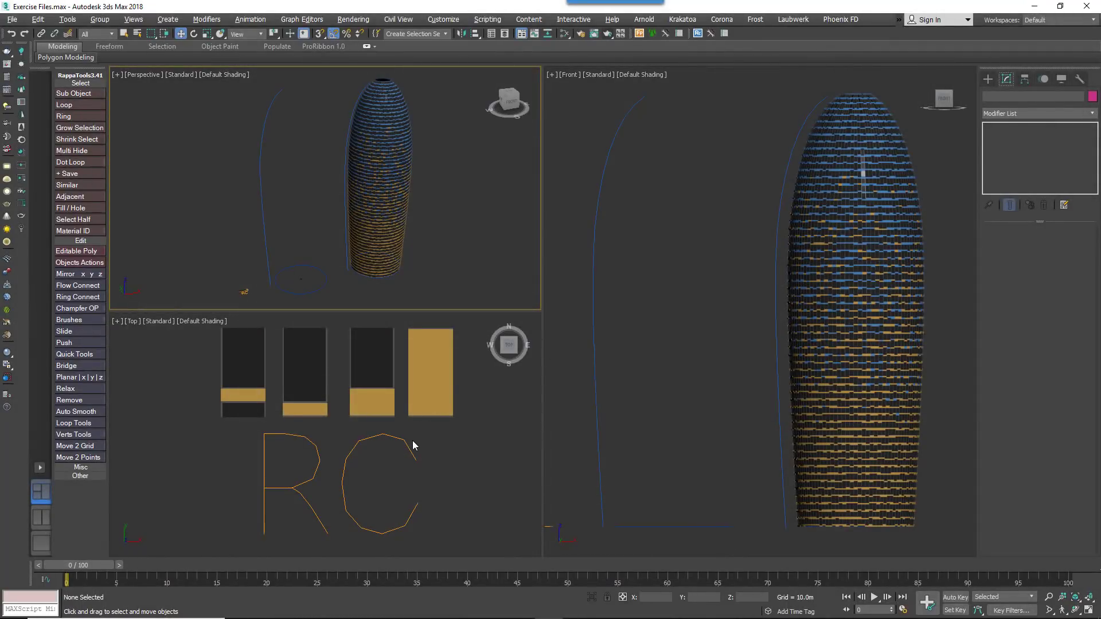
mouse_move(410, 450)
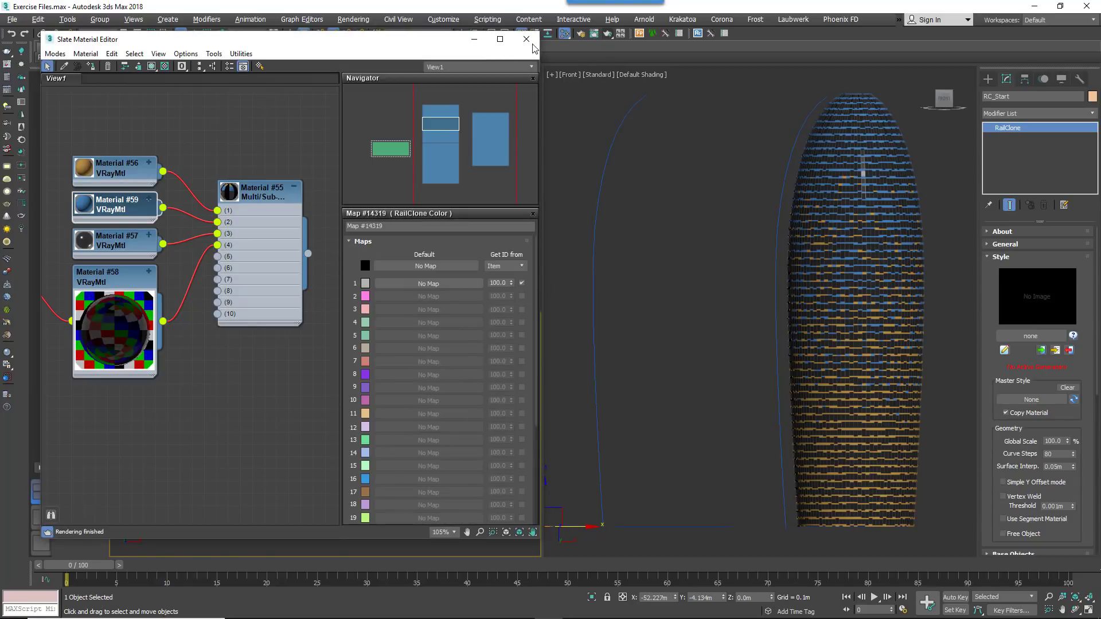
left_click(525, 39)
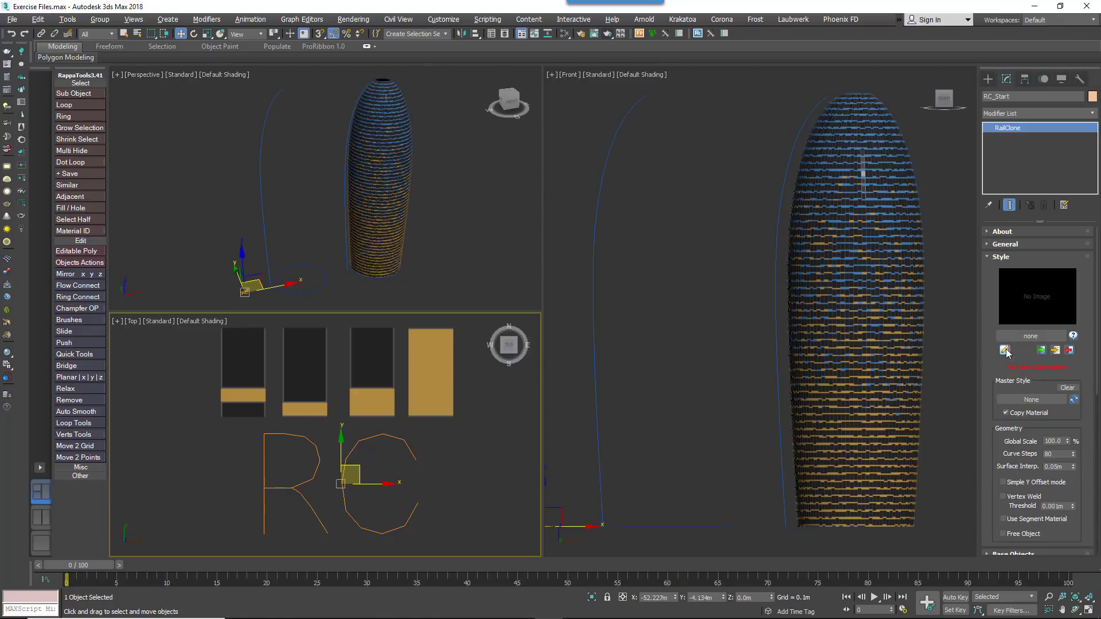
left_click(1005, 350)
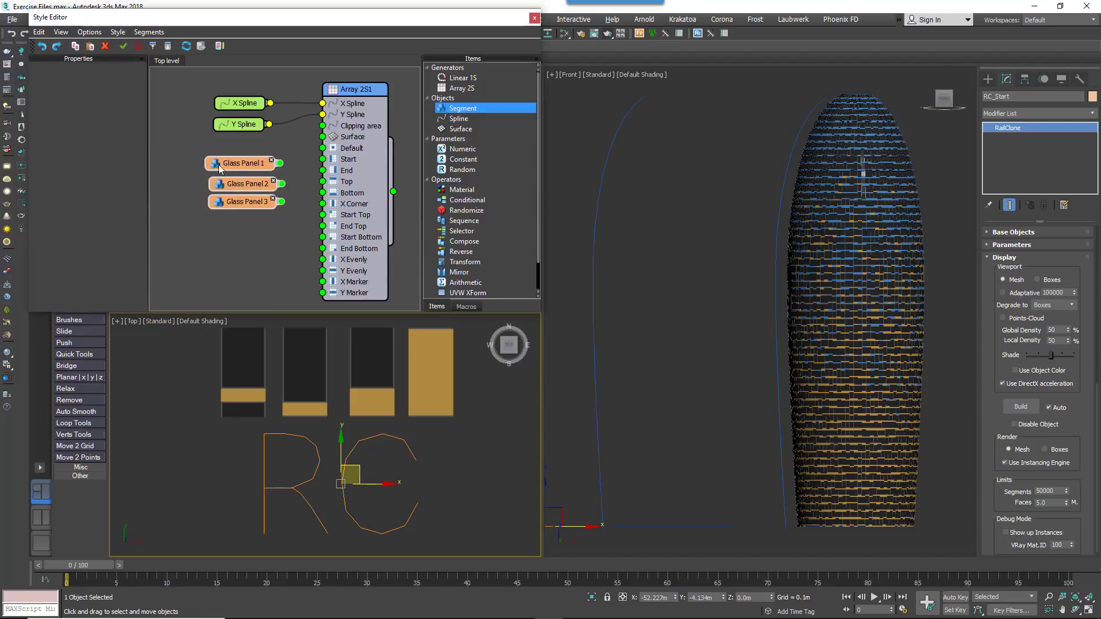
Route Glass Panels 1–3 through a new Randomize operator into Array 2S Default
left_click_drag(242, 163, 182, 158)
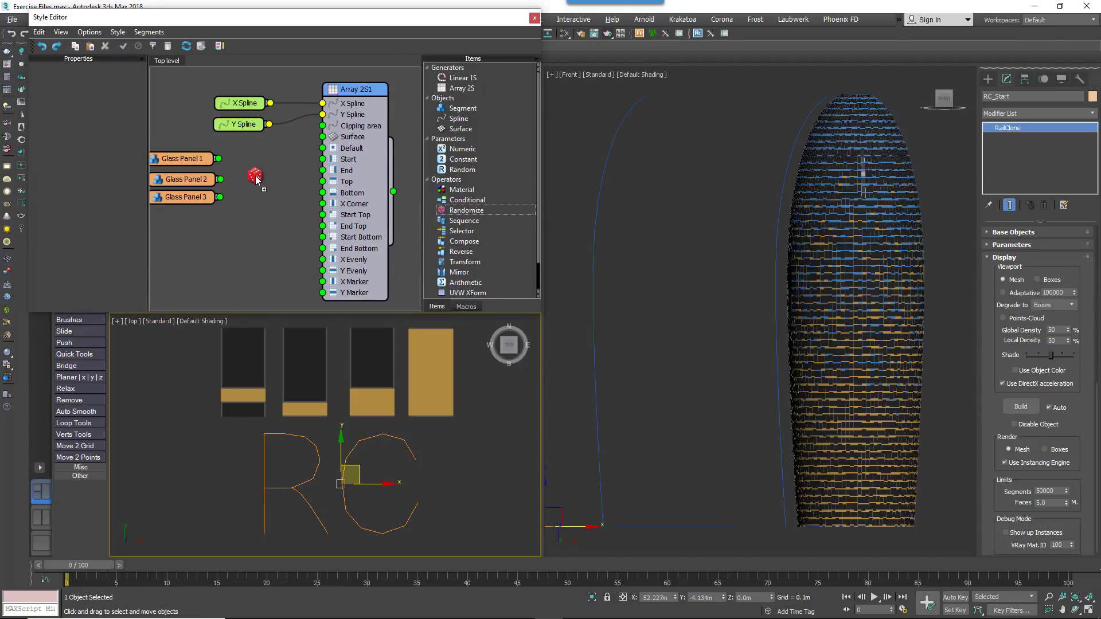
left_click(466, 210)
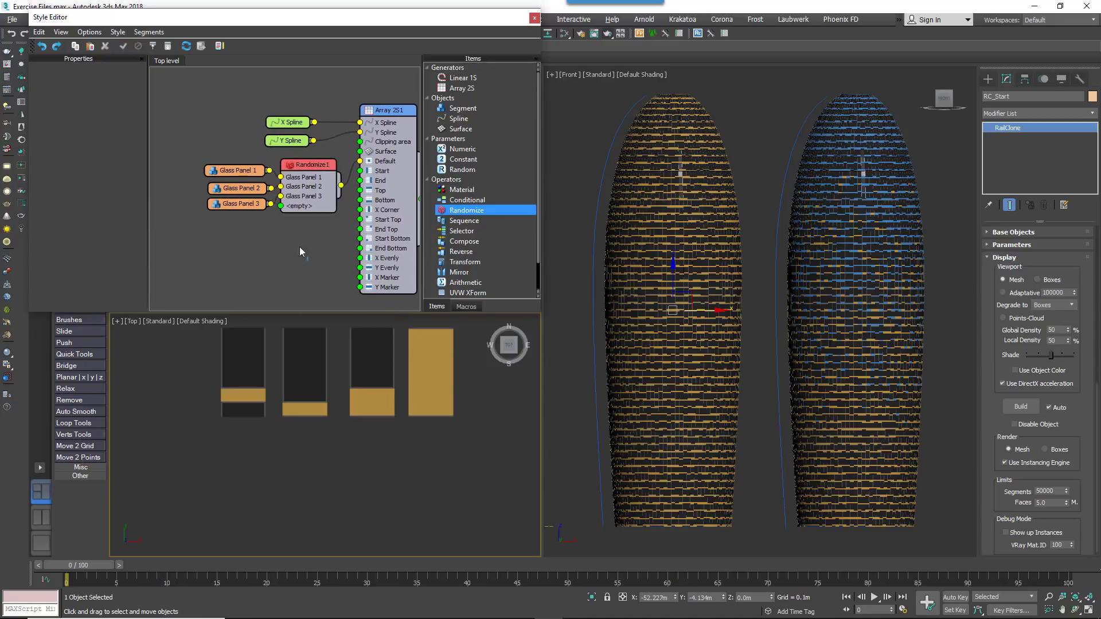
left_click(388, 110)
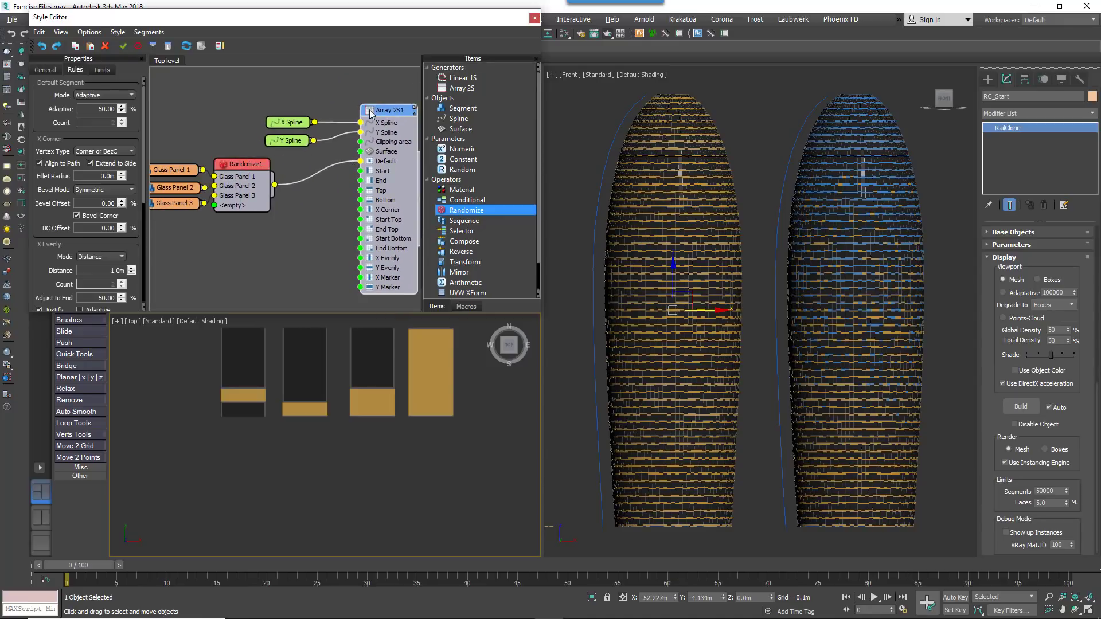
left_click(130, 95)
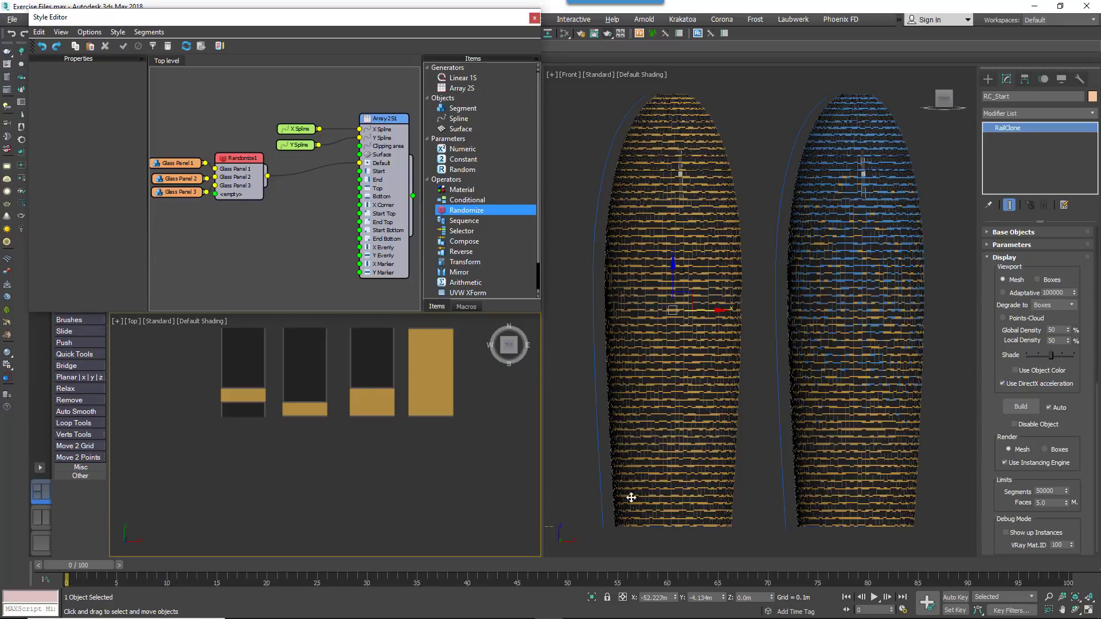
mouse_move(679, 457)
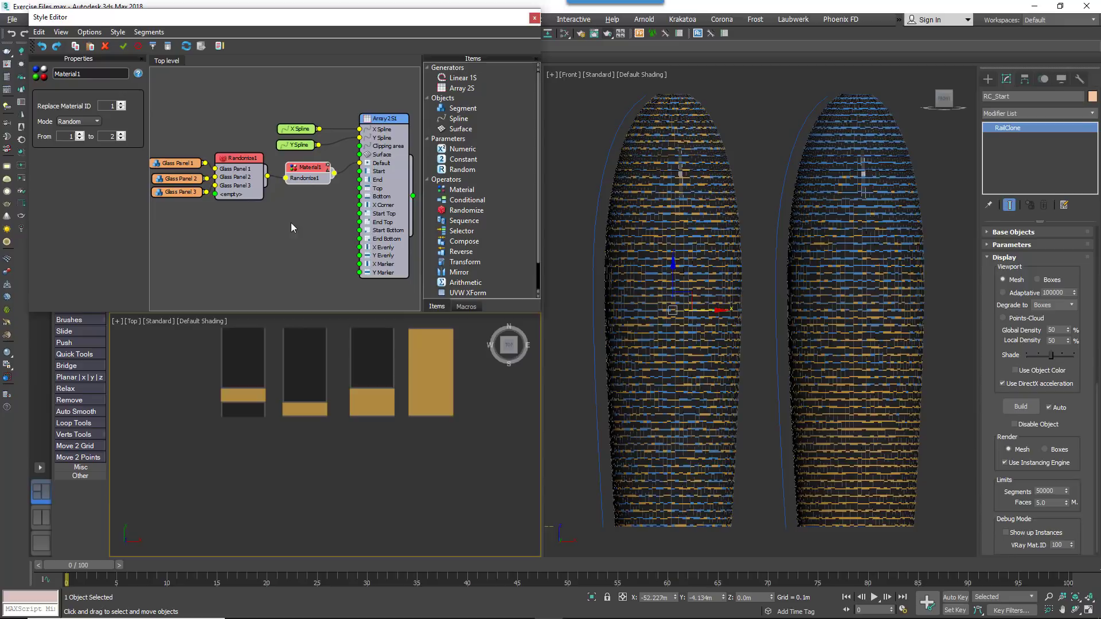
Export Material1's From and To parameters via Export Parameters
right_click(305, 167)
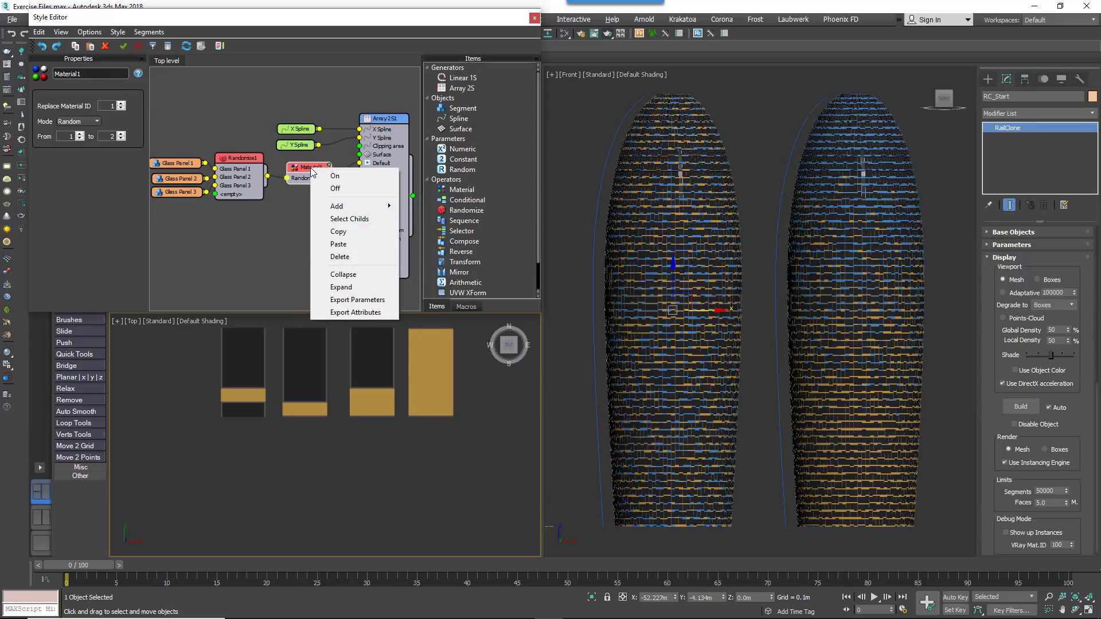
mouse_move(354, 300)
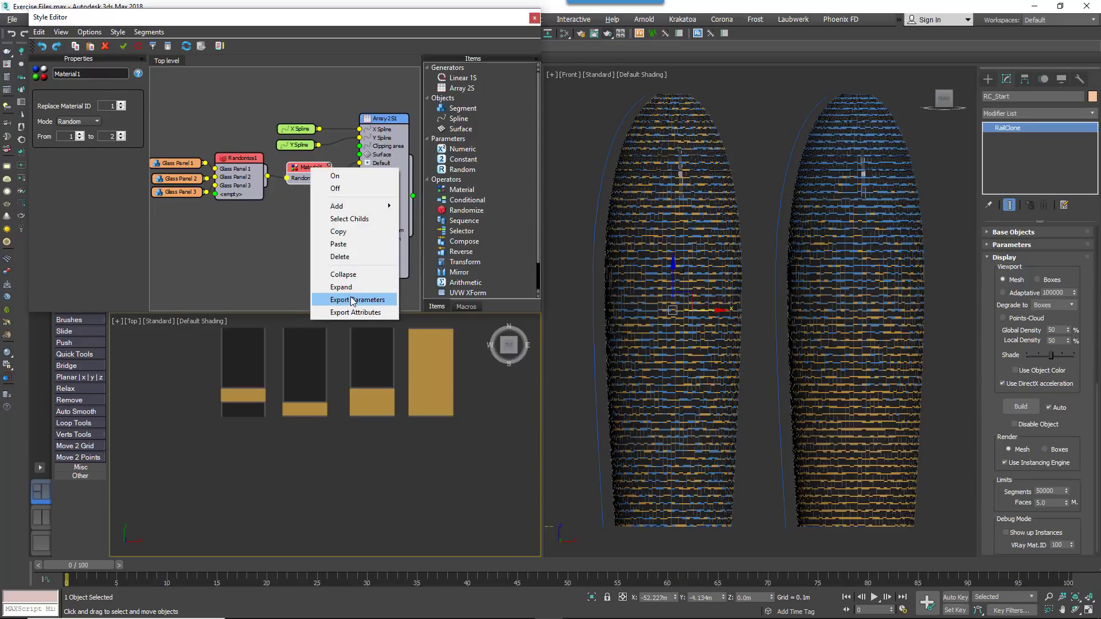
left_click(356, 300)
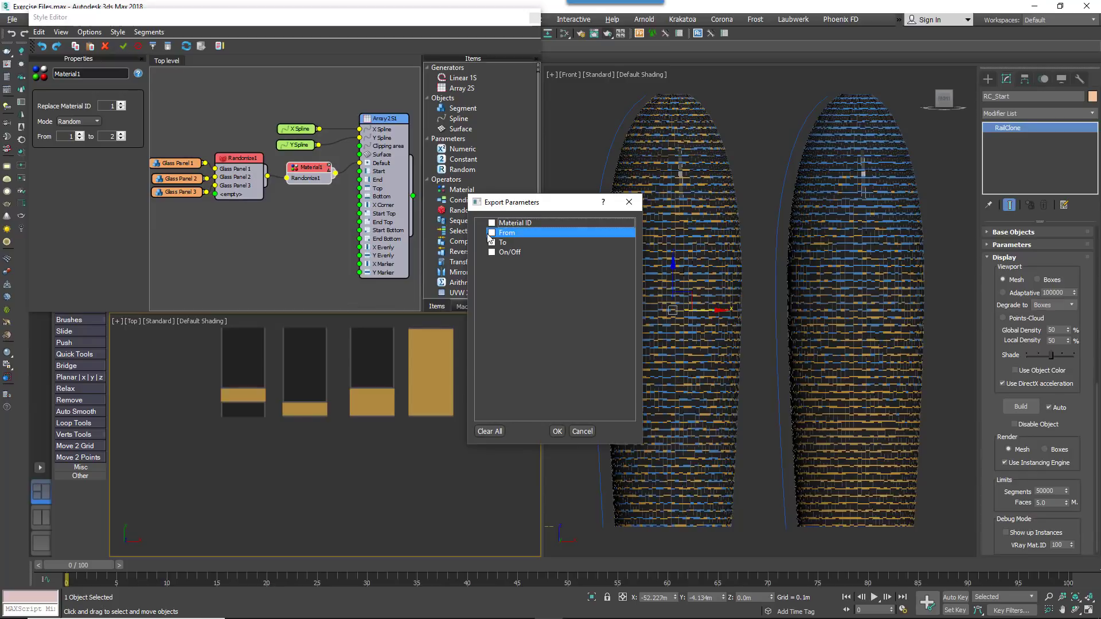
left_click(492, 232)
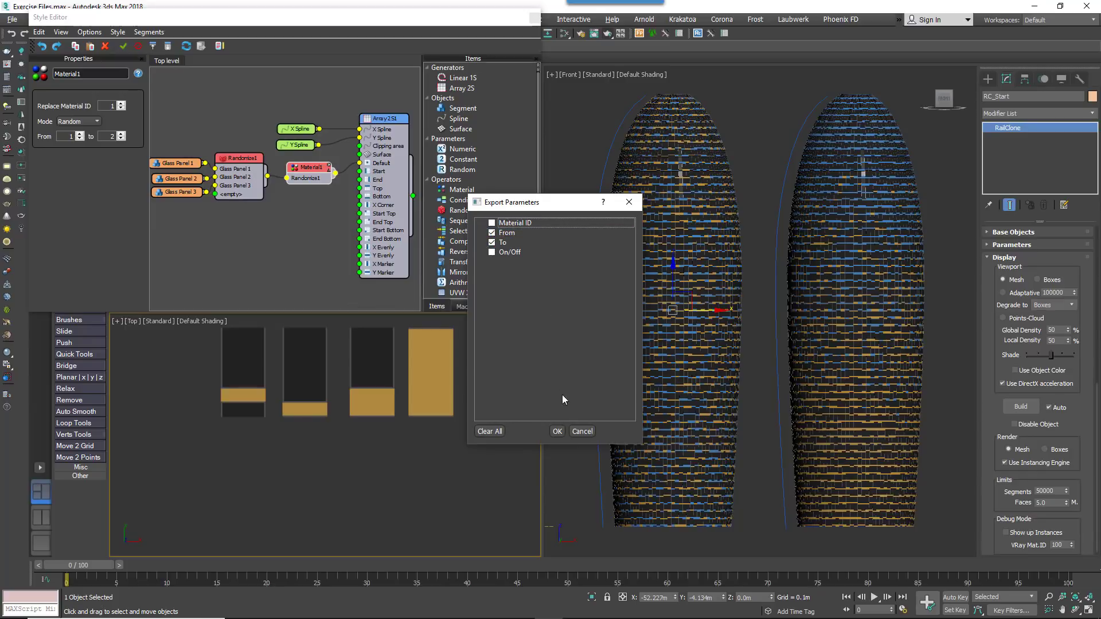
left_click(557, 431)
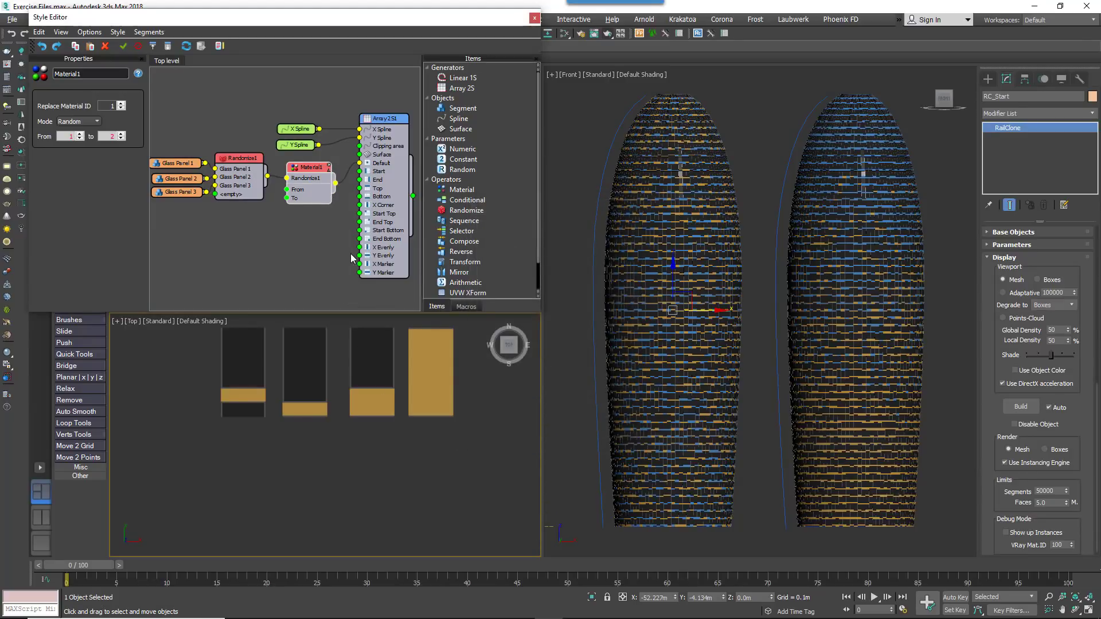
left_click(467, 306)
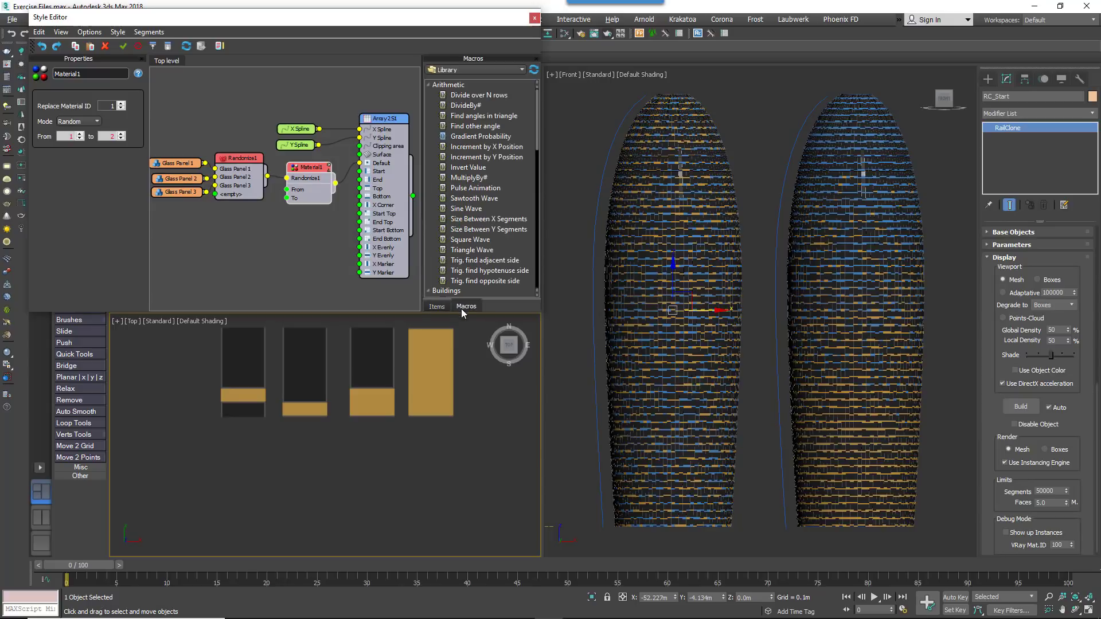
Add a Gradient Probability macro wired to Material1's To input, with Operate on X/Y enabled
left_click(447, 84)
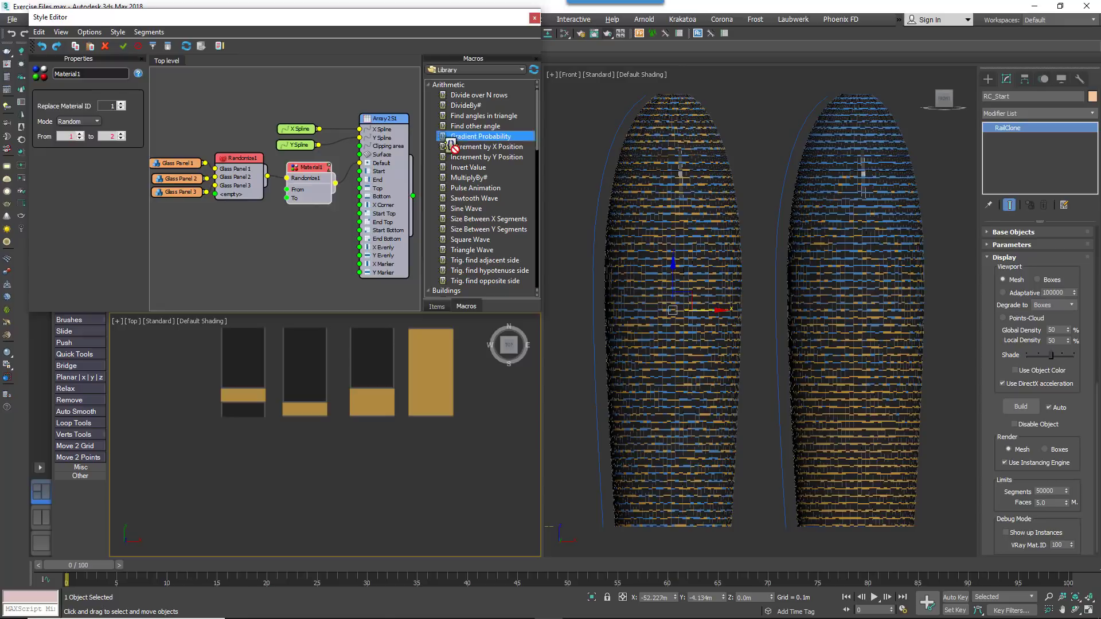
left_click_drag(481, 136, 250, 231)
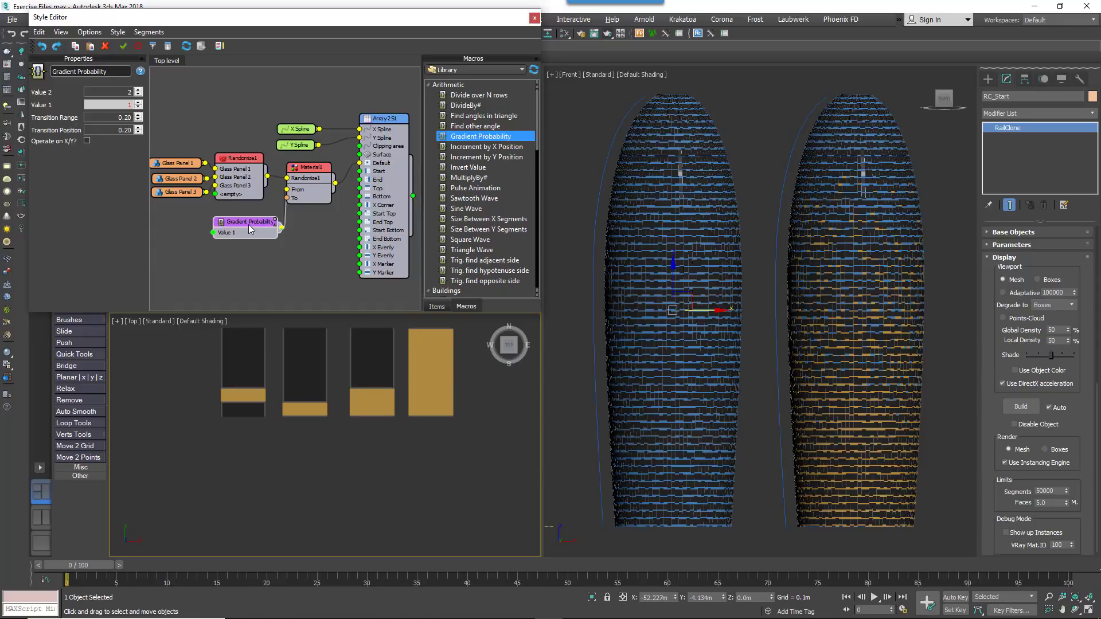
left_click_drag(246, 222, 218, 218)
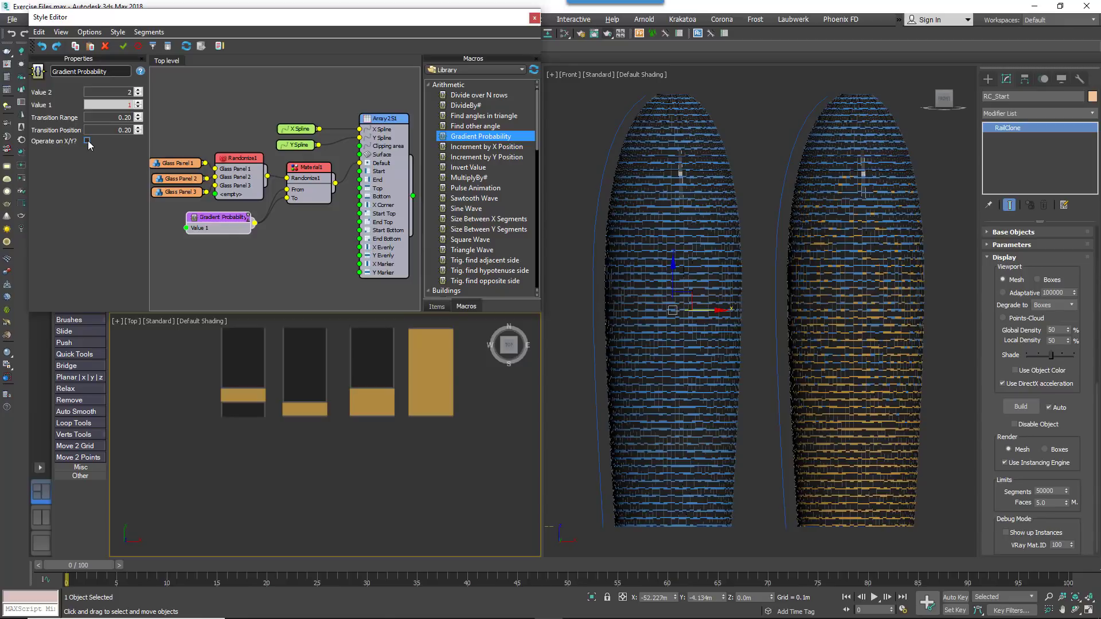
left_click(87, 143)
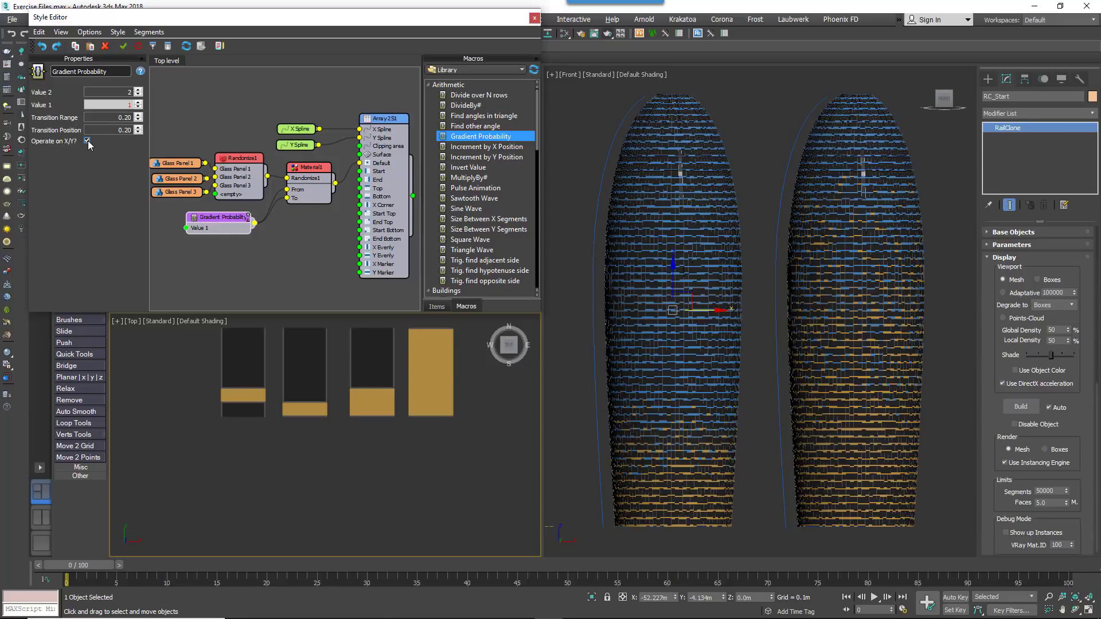
left_click(87, 141)
type("0.")
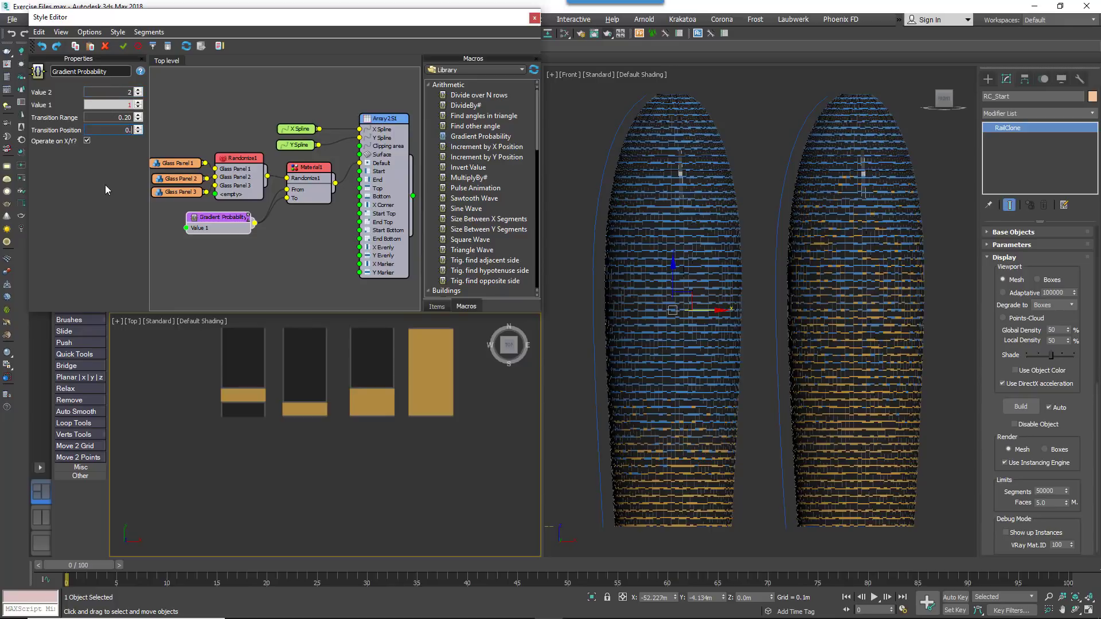
Set the gradient's Transition Position to 0.50 and widen its Transition Range
left_click(138, 128)
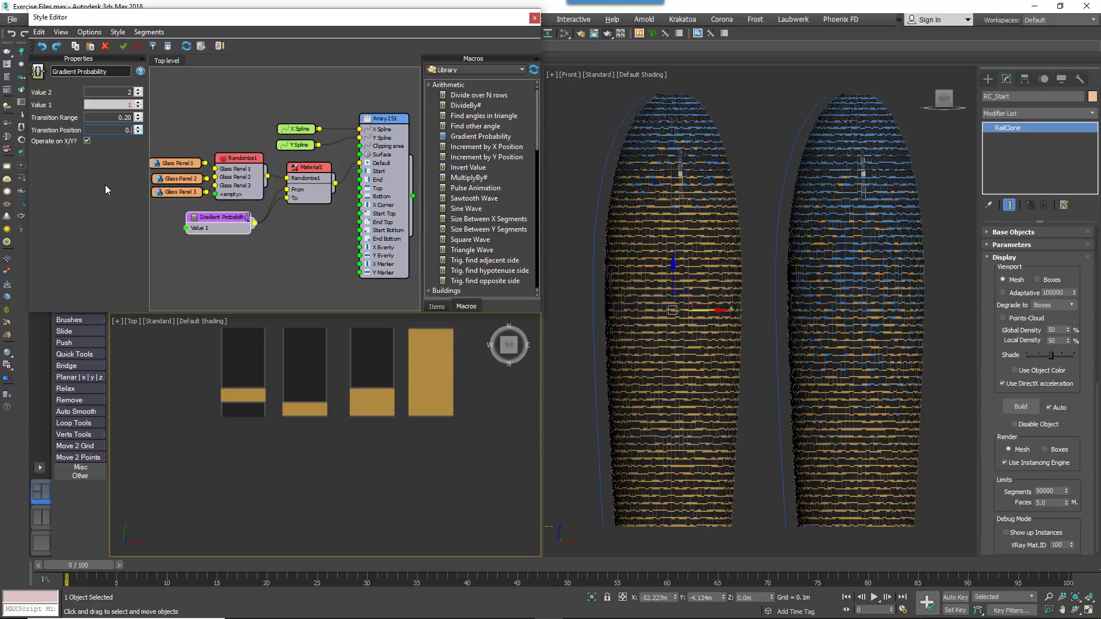
type("0.50")
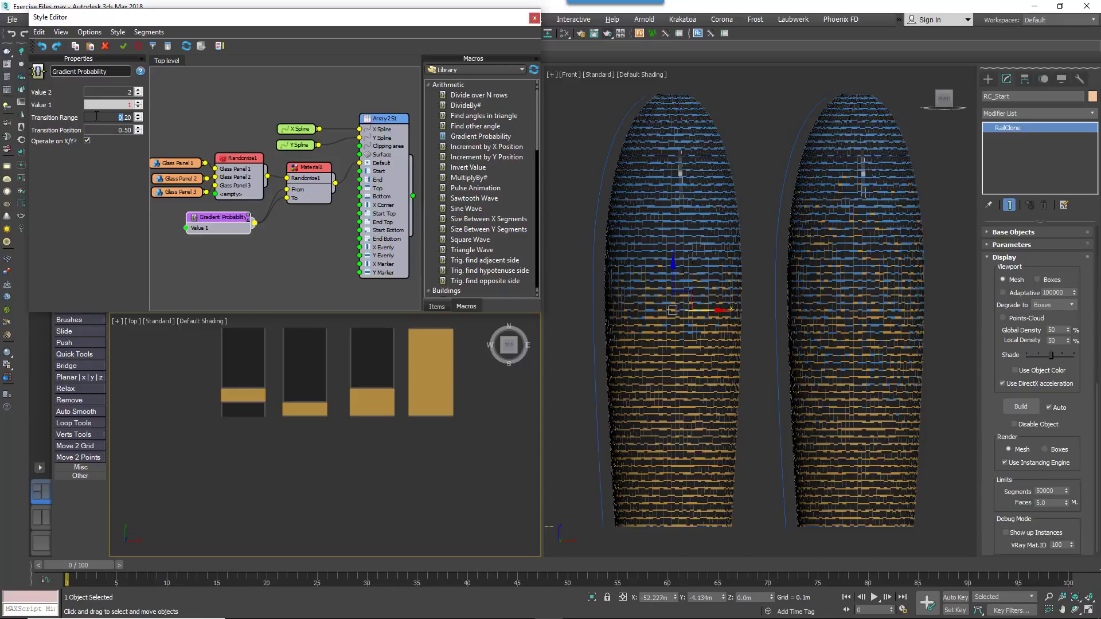
type("1.00")
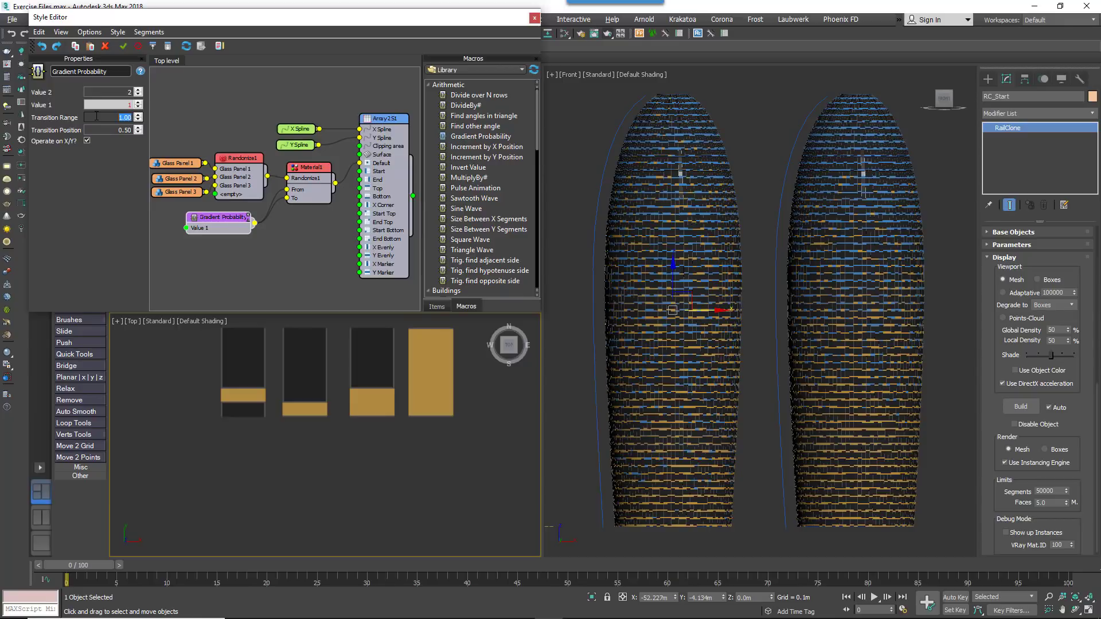
type("0.8")
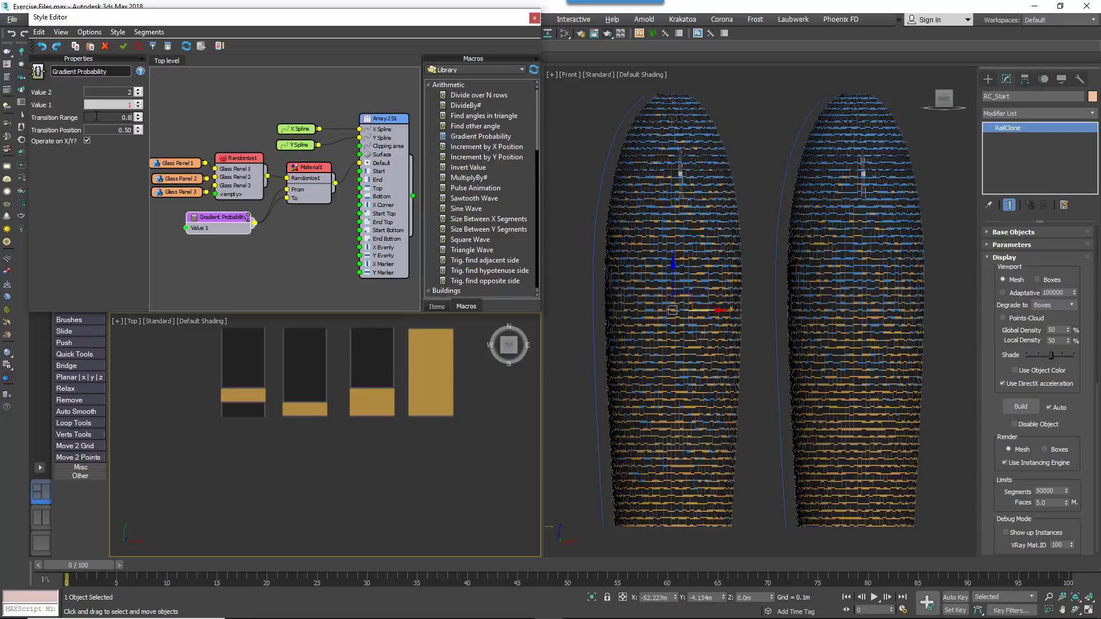
left_click(138, 115)
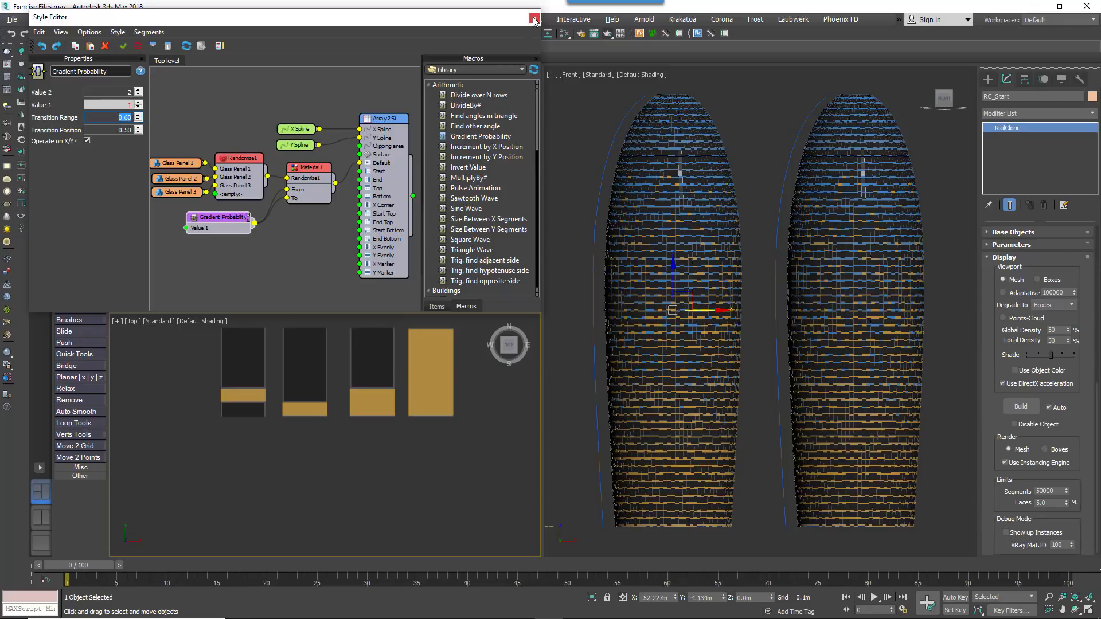
left_click(534, 17)
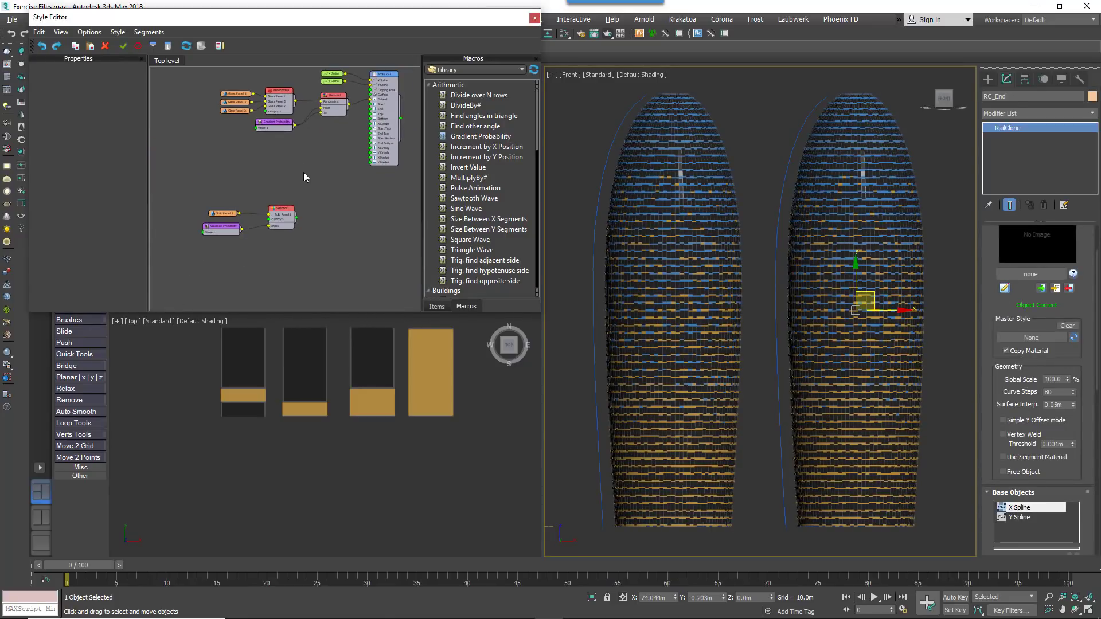
In RC_End's style, connect Randomize1 to Selector1's first input and check the second Gradient Probability
left_click_drag(306, 176, 298, 219)
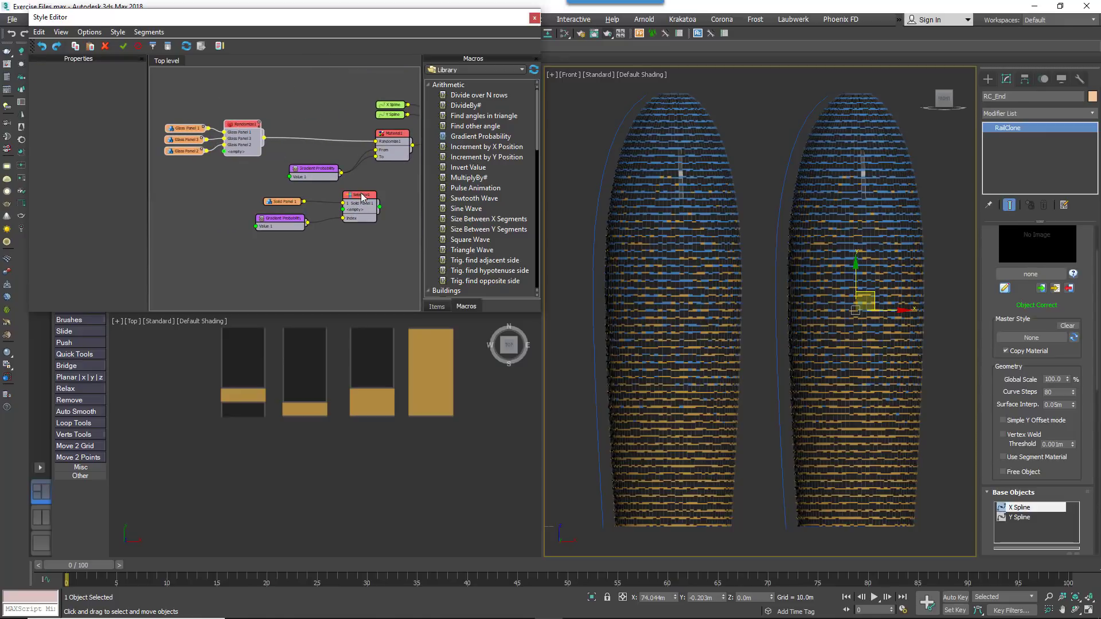
left_click(317, 134)
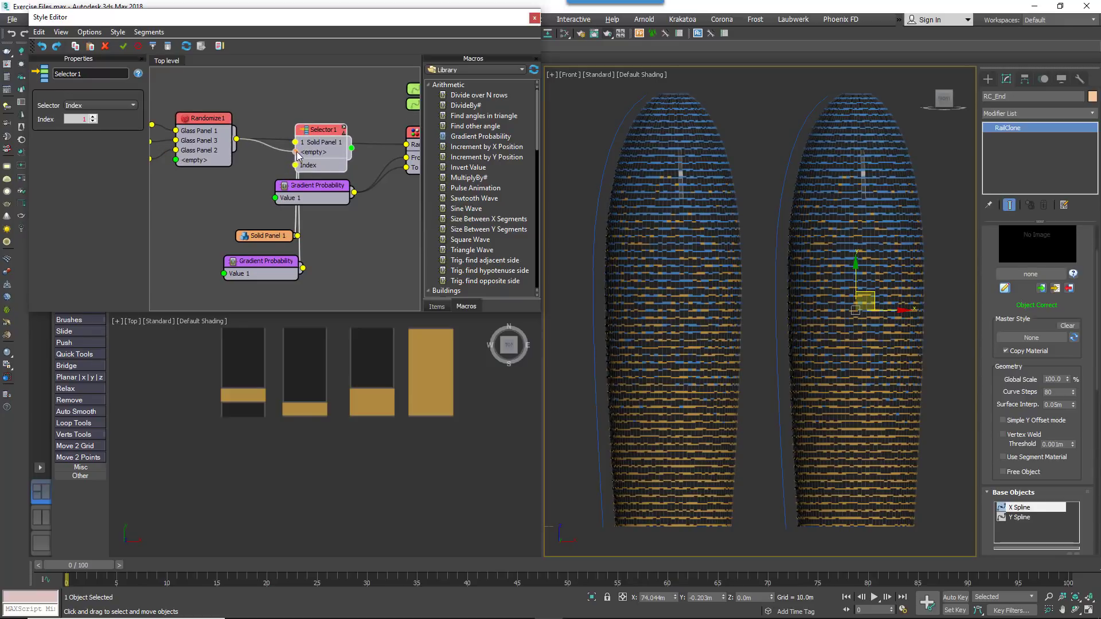
left_click(320, 151)
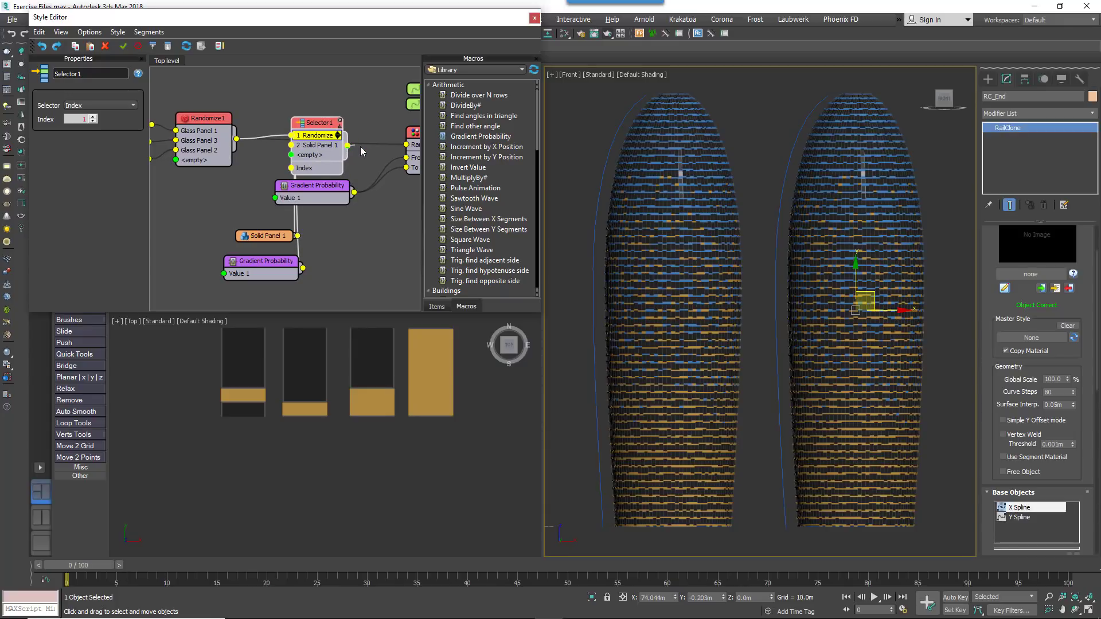
left_click(265, 261)
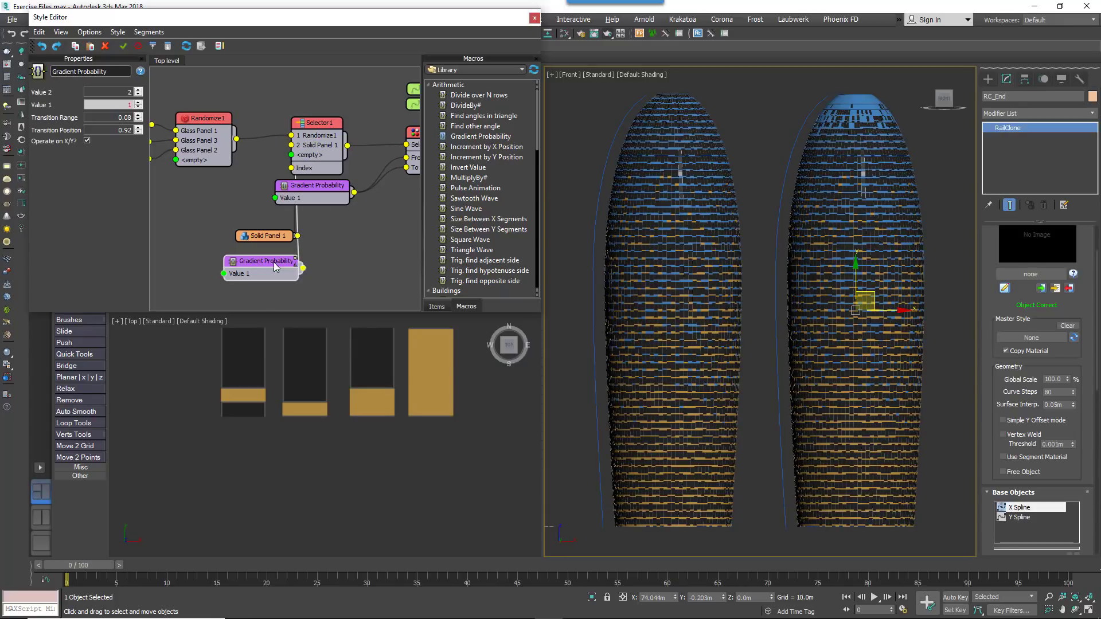